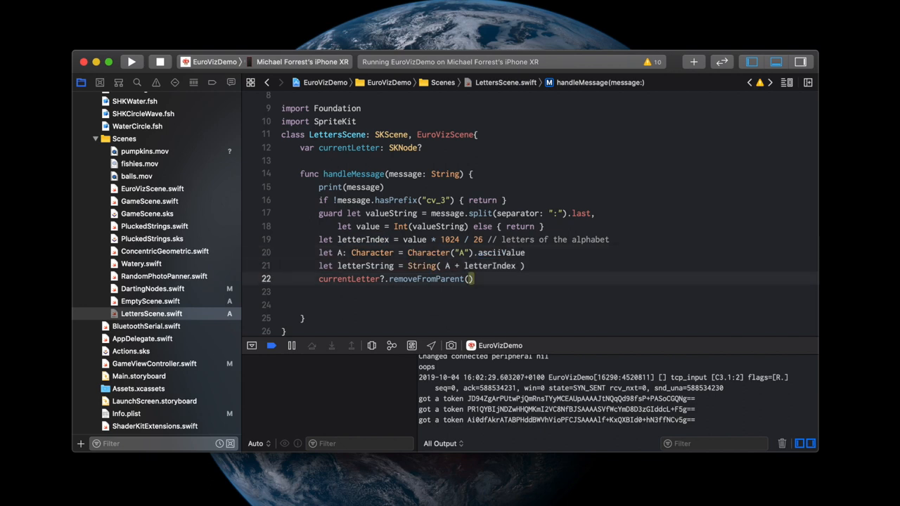
# Write 'let letterNode = SKLabelNode(text: letterString)' inside the handleMessage handler
pyautogui.write('let letterNode = SKLabelNode(text: letterString)')
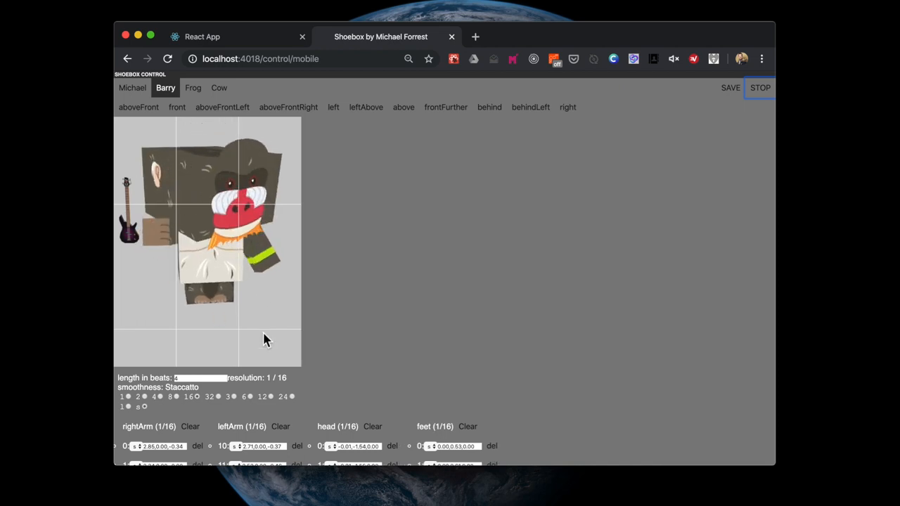
# Switch the controlled character from Cow to Frog in the character bar
pyautogui.click(220, 87)
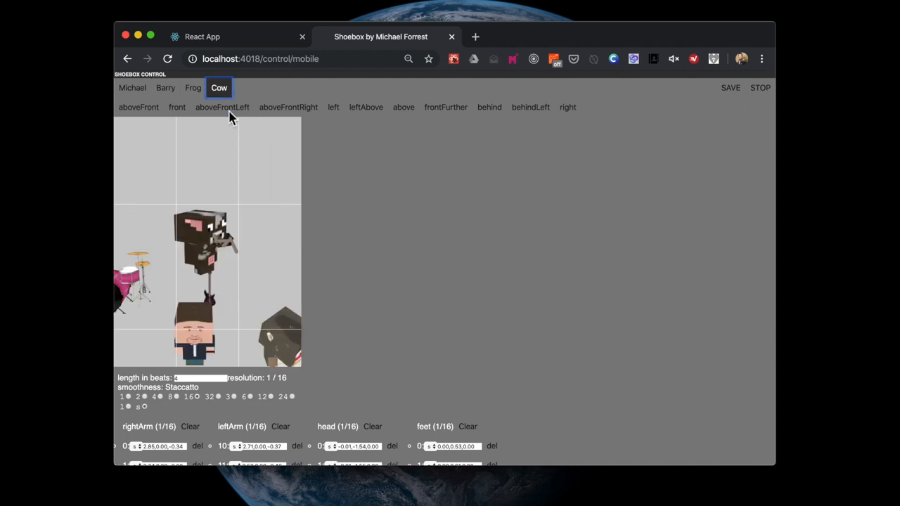
pyautogui.click(193, 87)
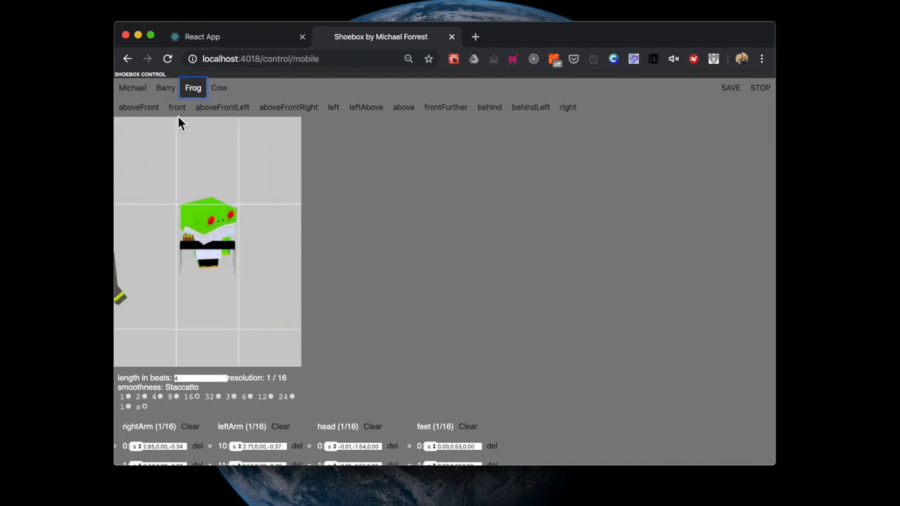
pyautogui.click(138, 106)
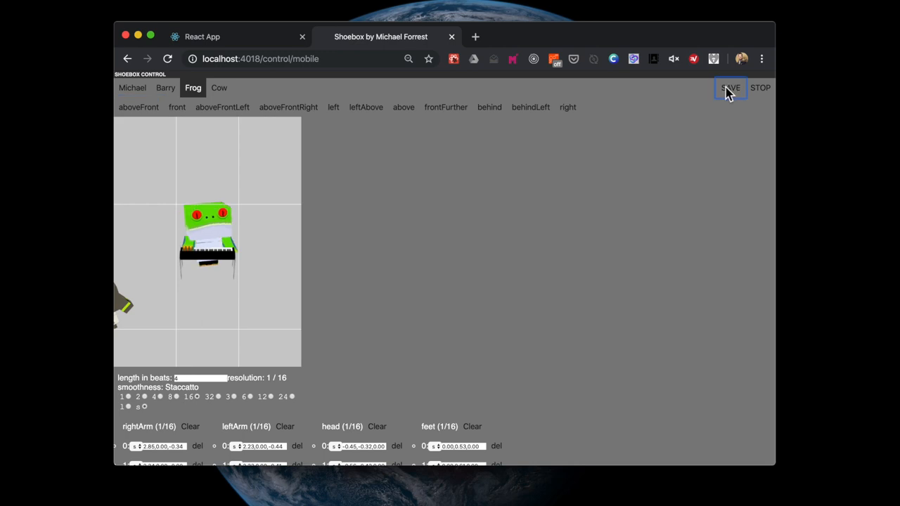
# Save the Frog's current animation under the name 'froggy dan'
pyautogui.click(731, 88)
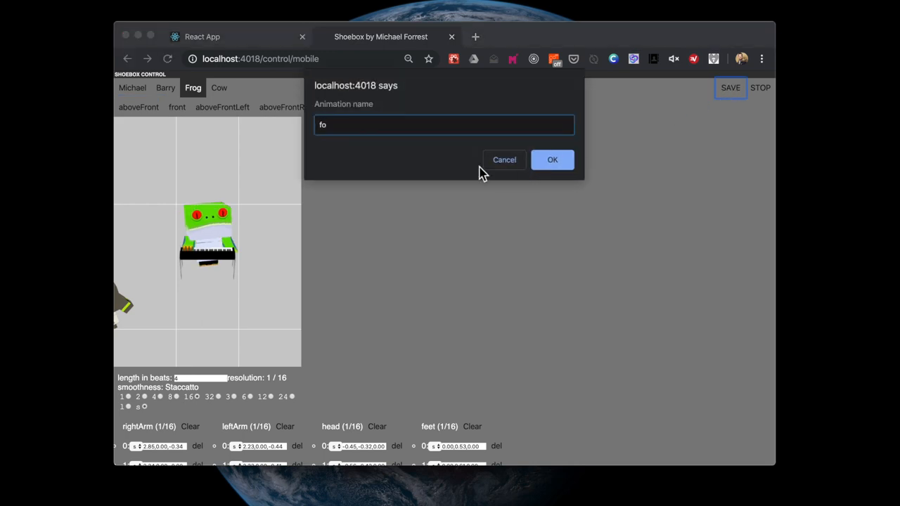
pyautogui.write('roggy dan')
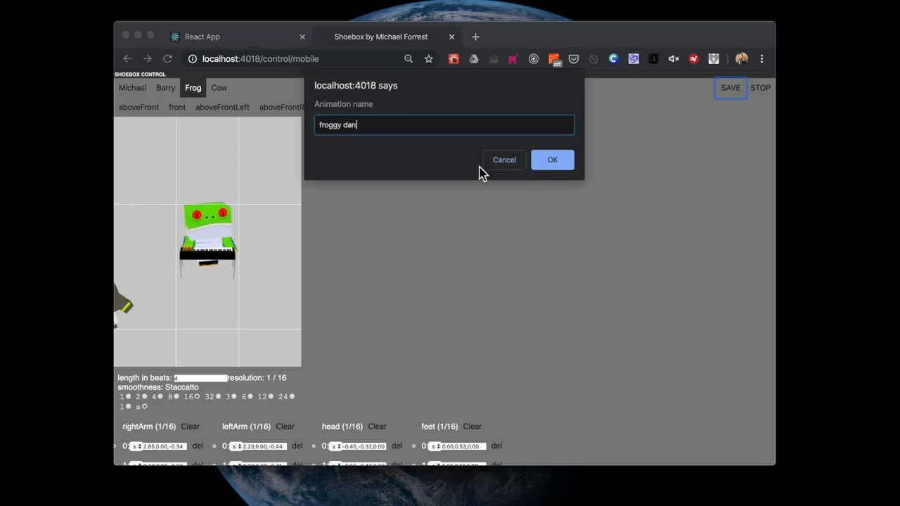
pyautogui.click(551, 161)
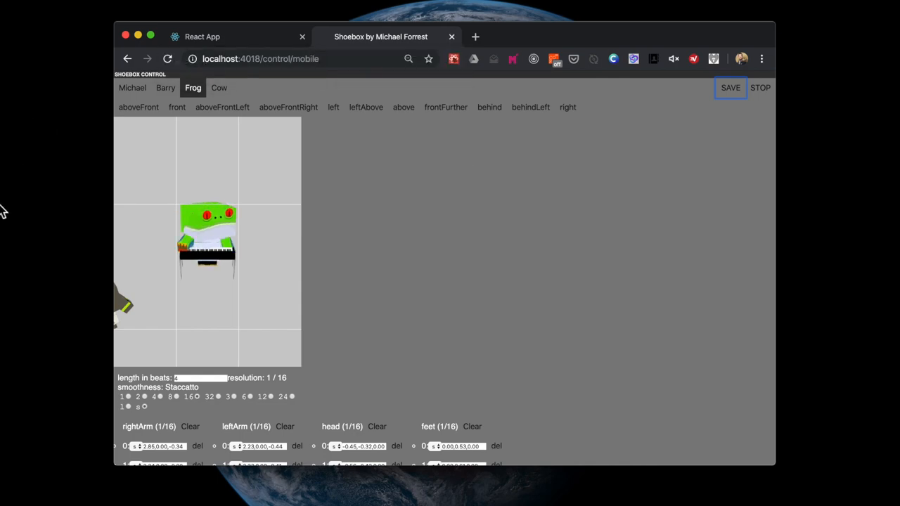